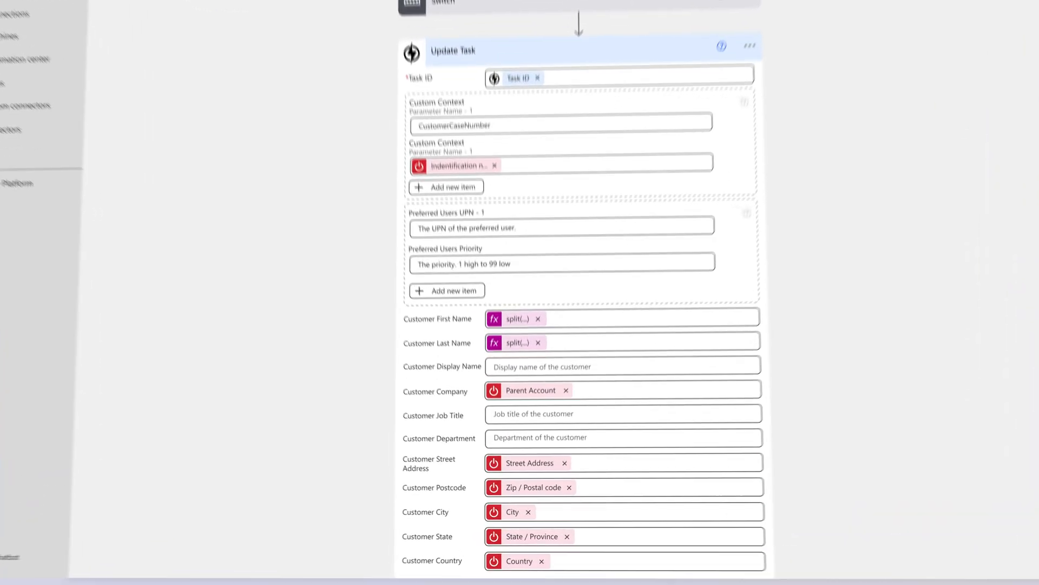
# Expand the welcome Announcement activity to reveal its Text to Speech announcement type settings
pyautogui.scroll(-3)
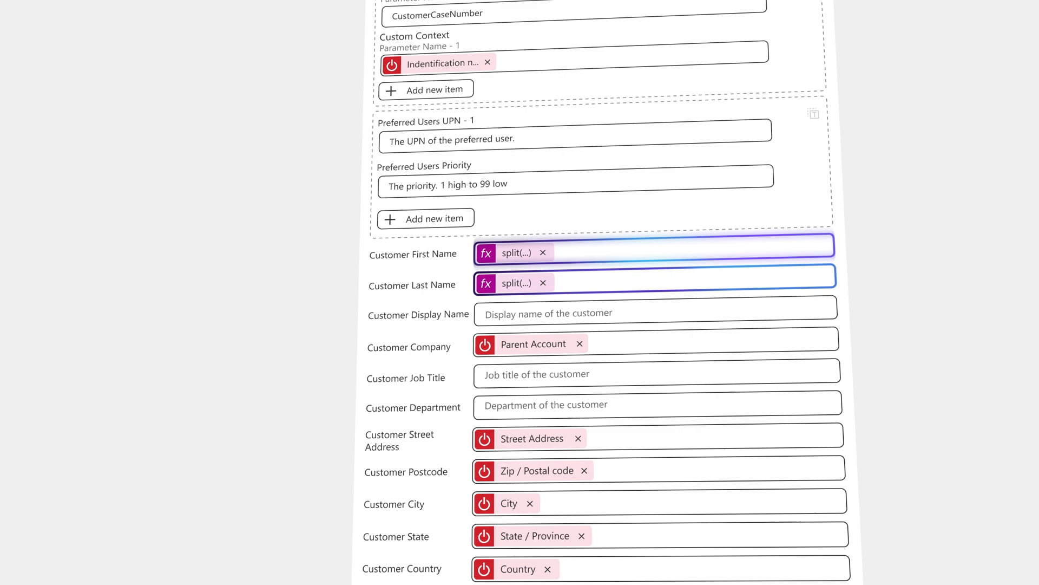
pyautogui.scroll(-3)
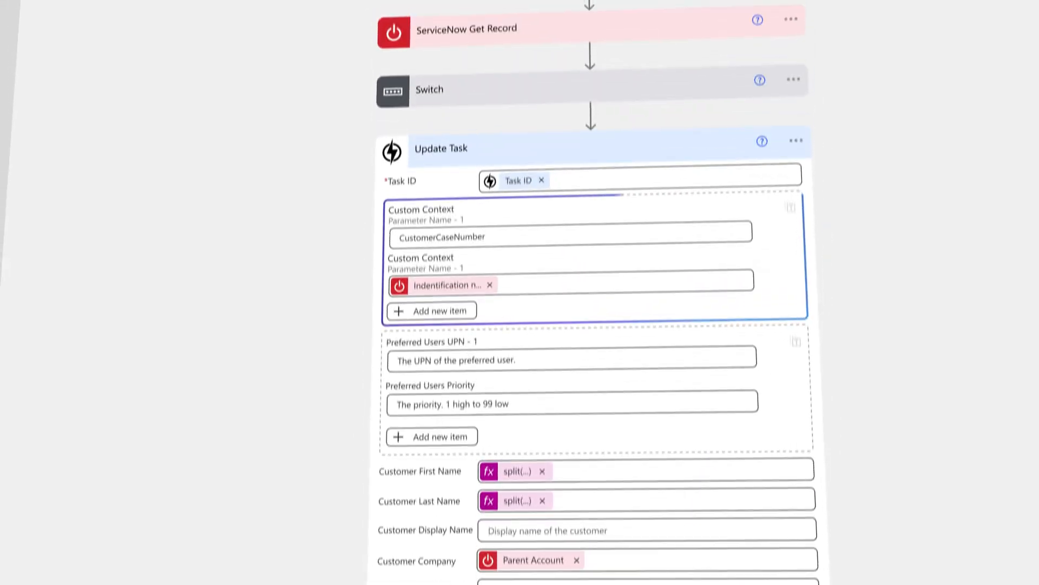
pyautogui.scroll(-3)
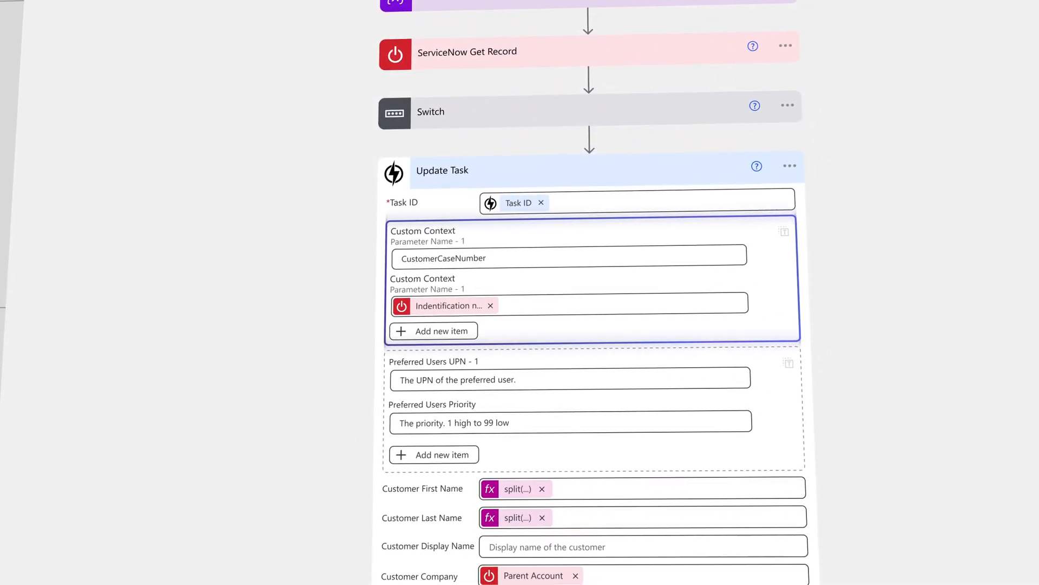
pyautogui.scroll(-3)
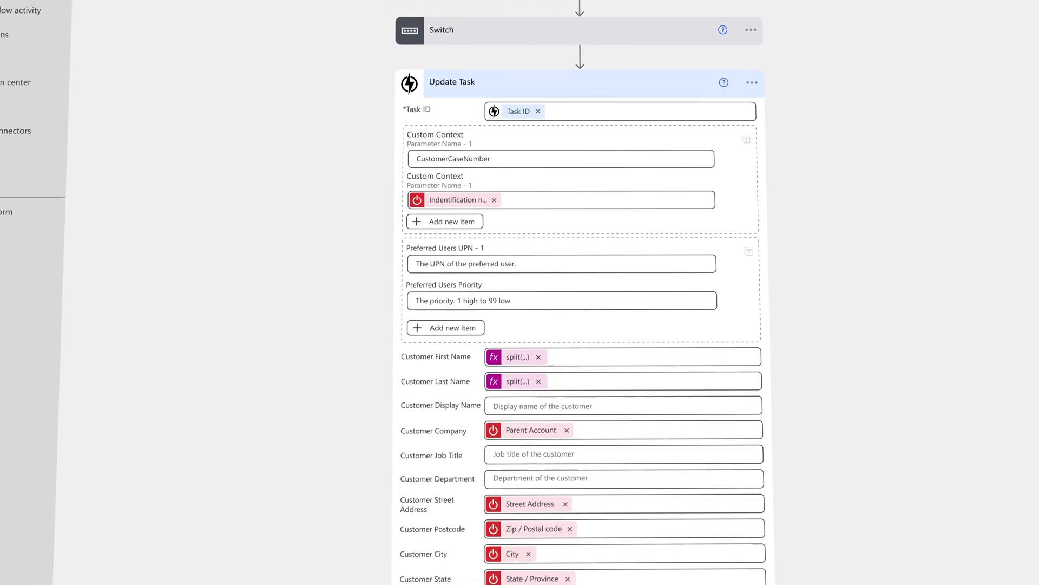
pyautogui.scroll(-3)
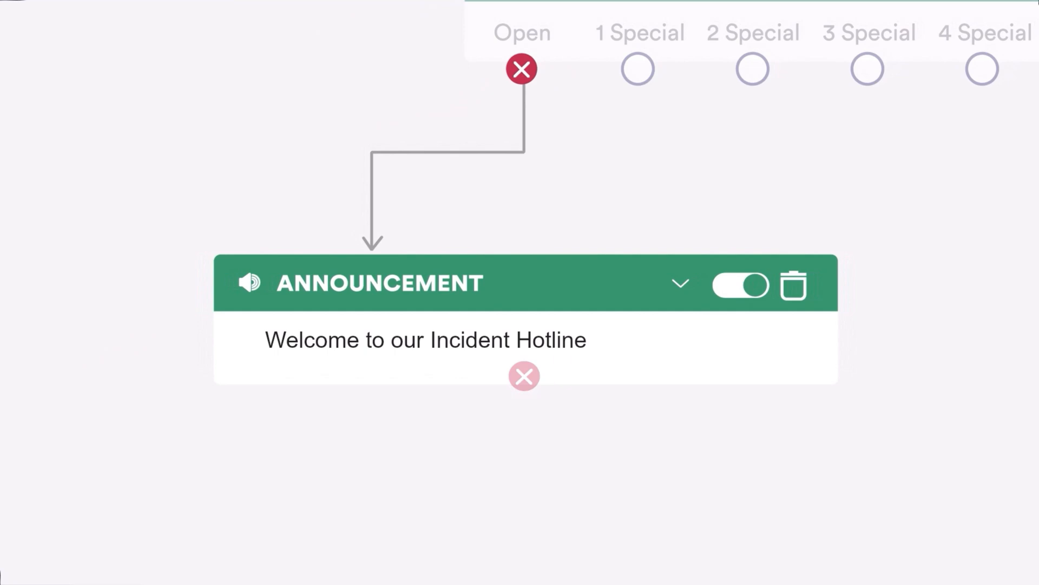
pyautogui.click(679, 283)
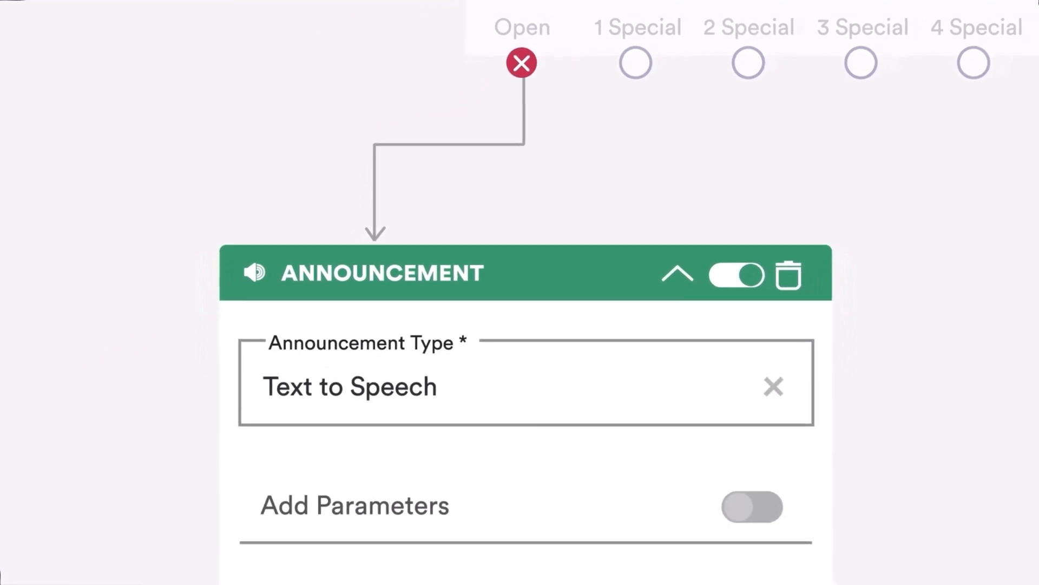
pyautogui.scroll(-3)
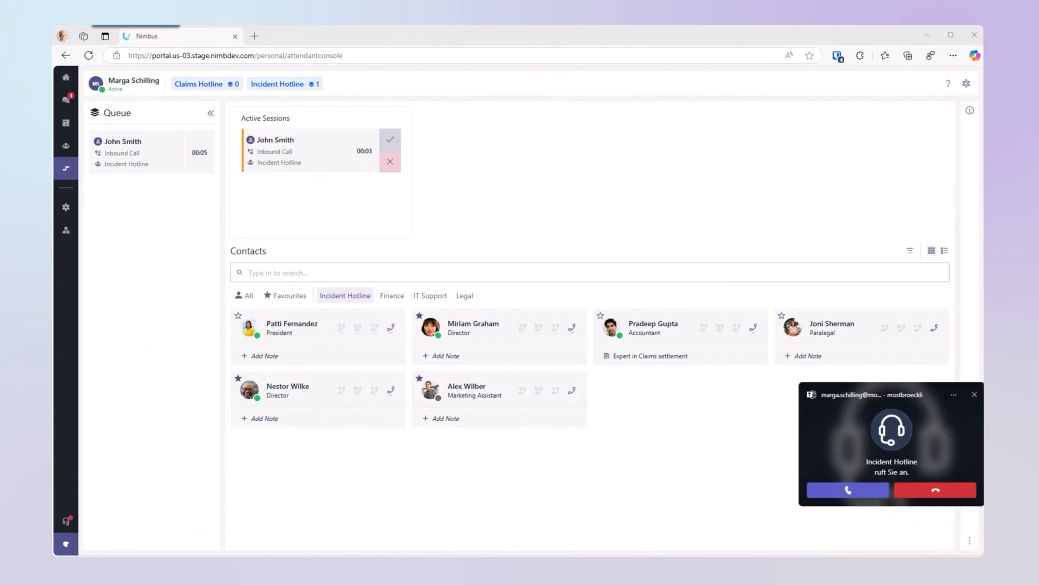
pyautogui.moveTo(425, 145)
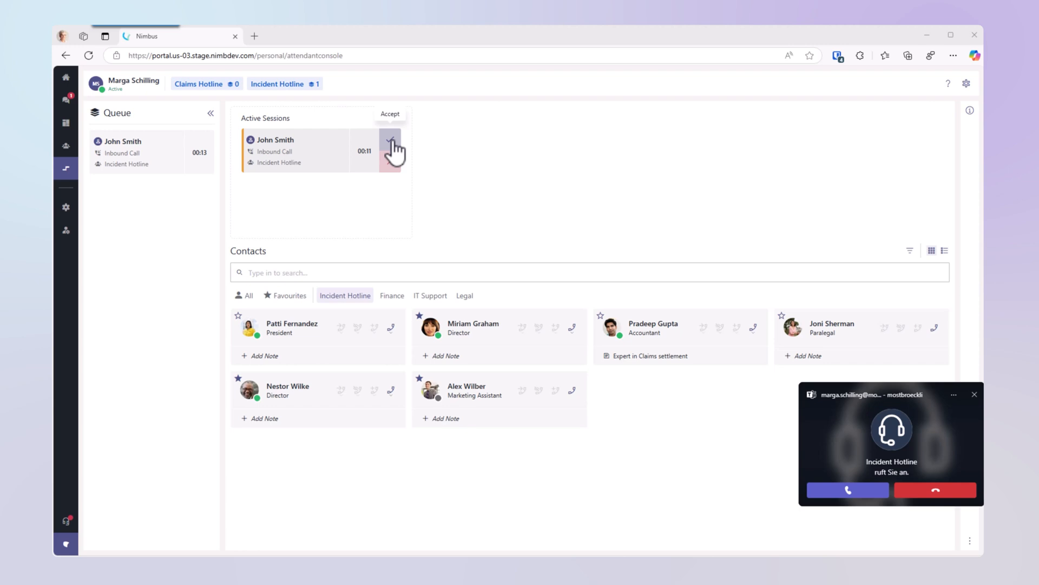
# Accept John Smith's Incident Hotline call and view his session details
pyautogui.click(390, 149)
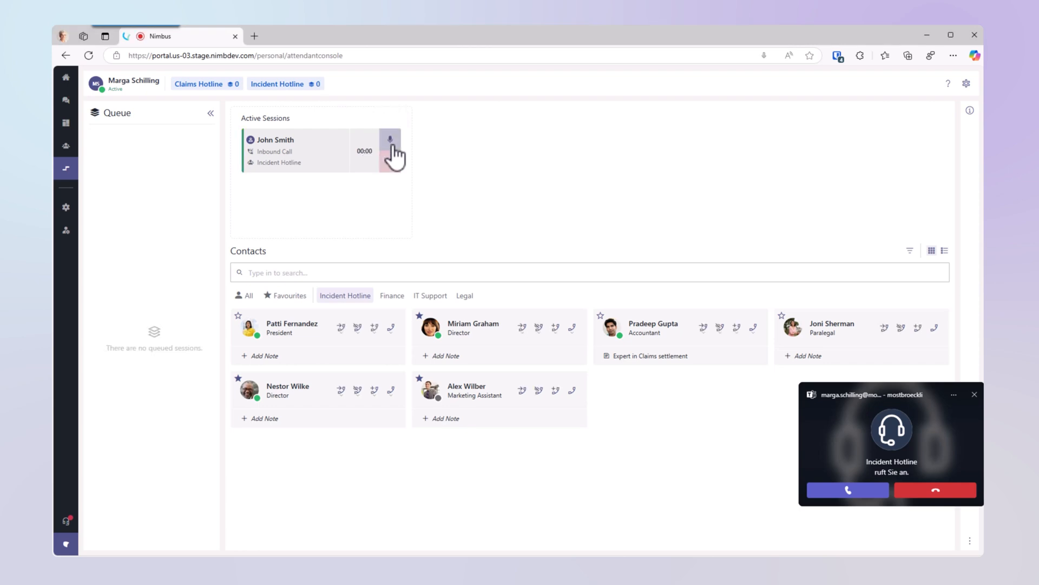
pyautogui.click(848, 490)
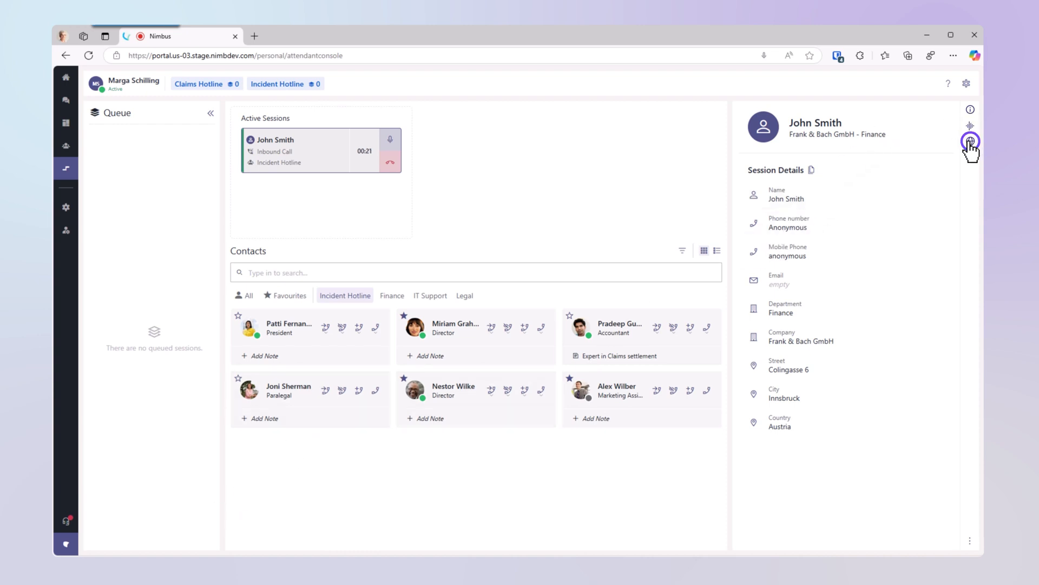
pyautogui.click(969, 142)
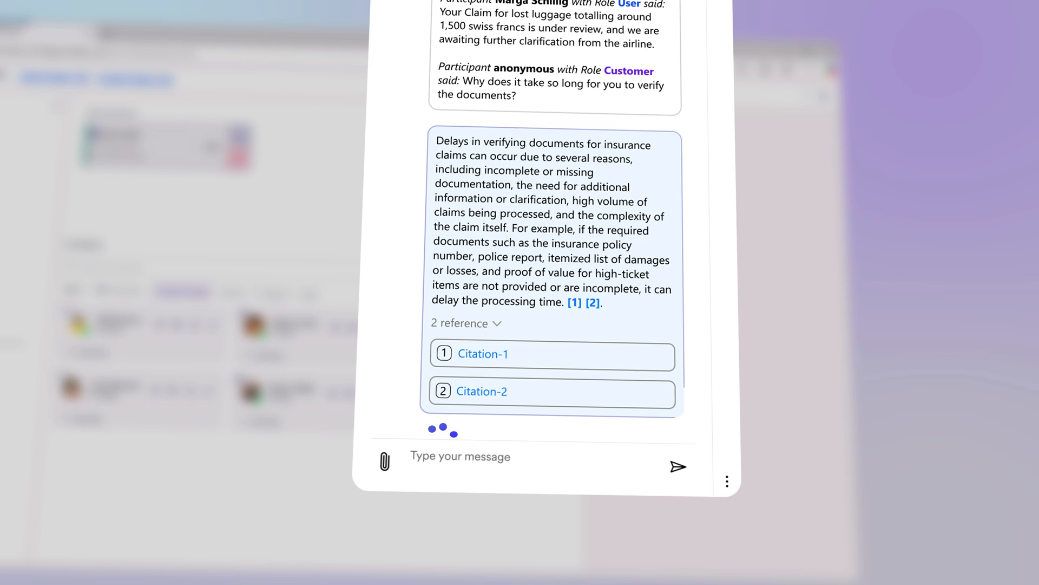
# Scroll the Copilot transcript past the Citation-1 and Citation-2 answer to the closing exchange
pyautogui.moveTo(480, 173); pyautogui.dragTo(593, 173)
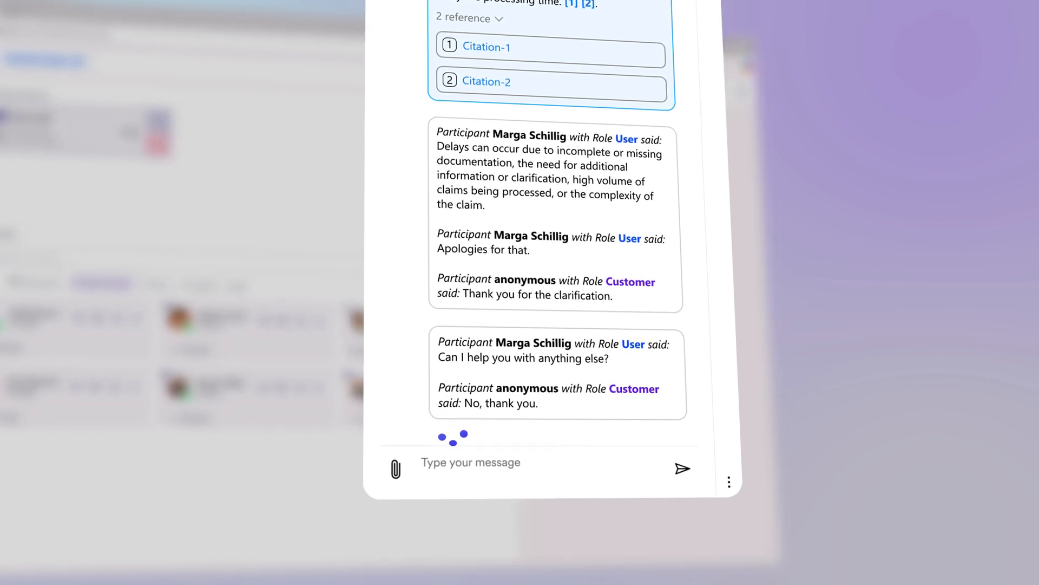
pyautogui.scroll(-3)
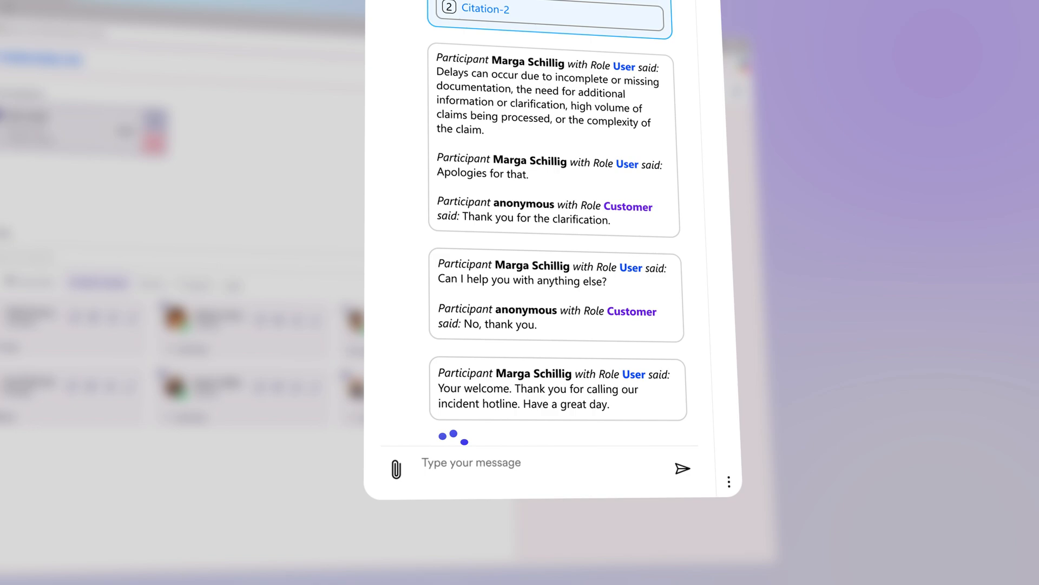